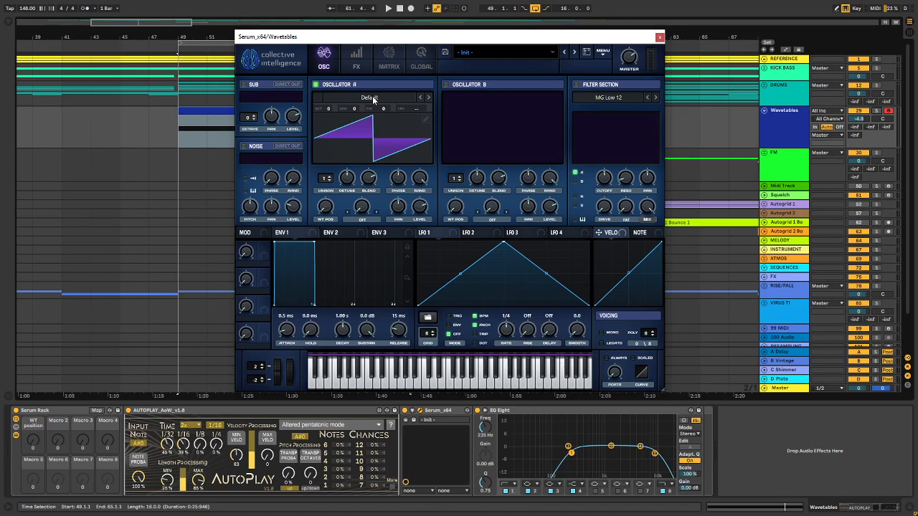
- Load the FM 01 SCW wavetable from PsyTables Single Cycle Waveforms into Oscillator A
left_click(369, 97)
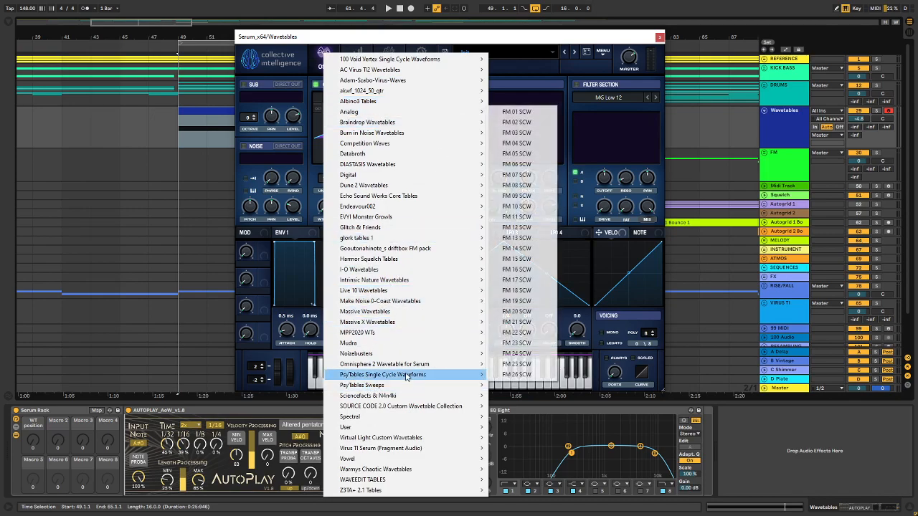
left_click(516, 111)
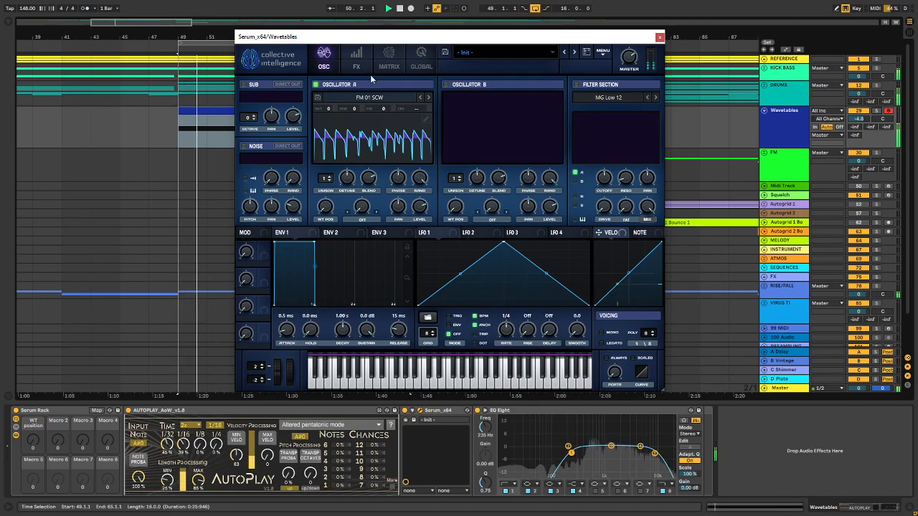
left_click(356, 57)
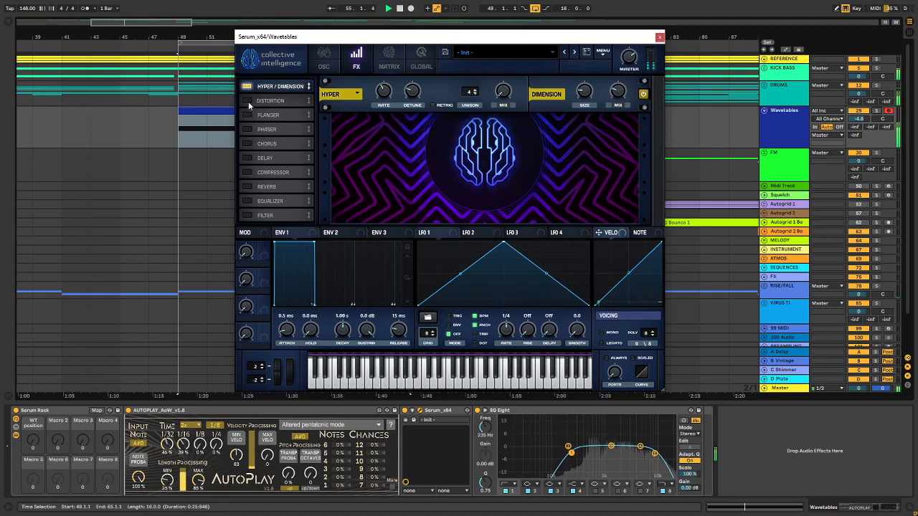
- Enable the Distortion, Reverb and Delay effects in the FX rack
left_click(247, 100)
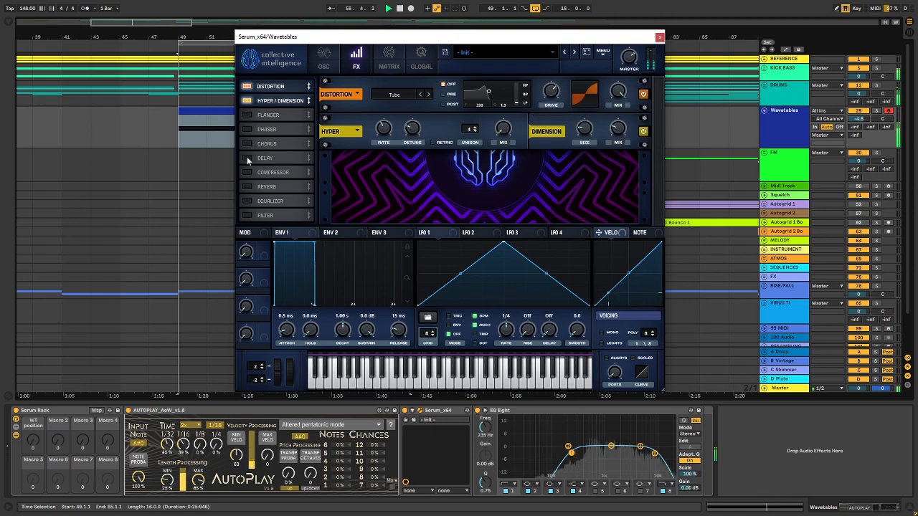
left_click(267, 186)
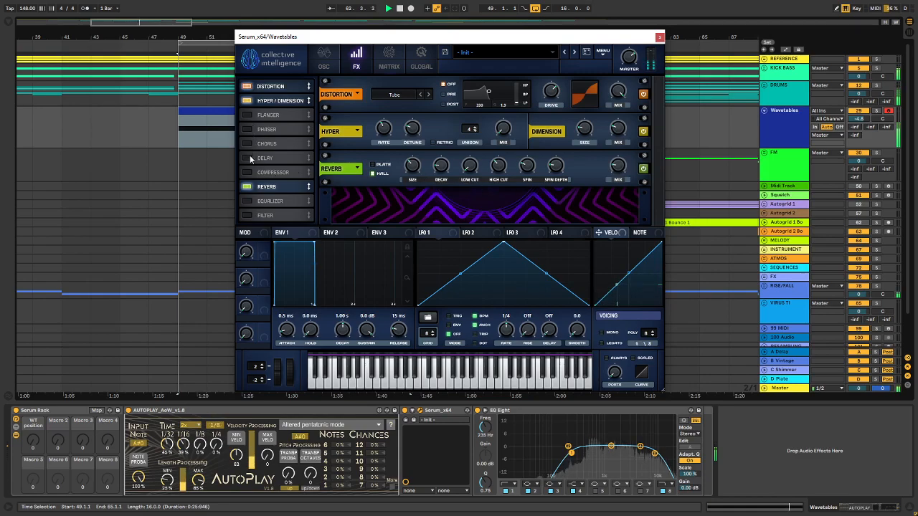
left_click(265, 158)
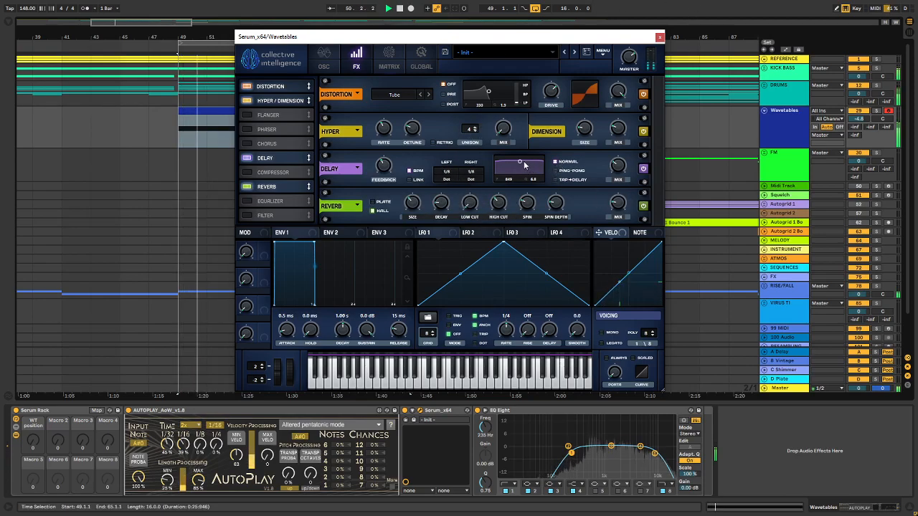
left_click(323, 61)
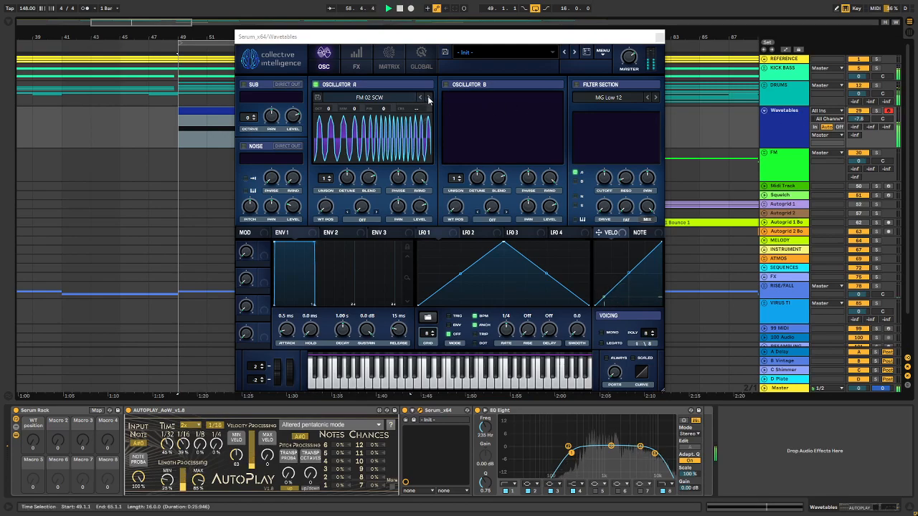
- Step Oscillator A through FM 03 and FM 04 to FM 05 SCW, checking the FX rack
left_click(428, 97)
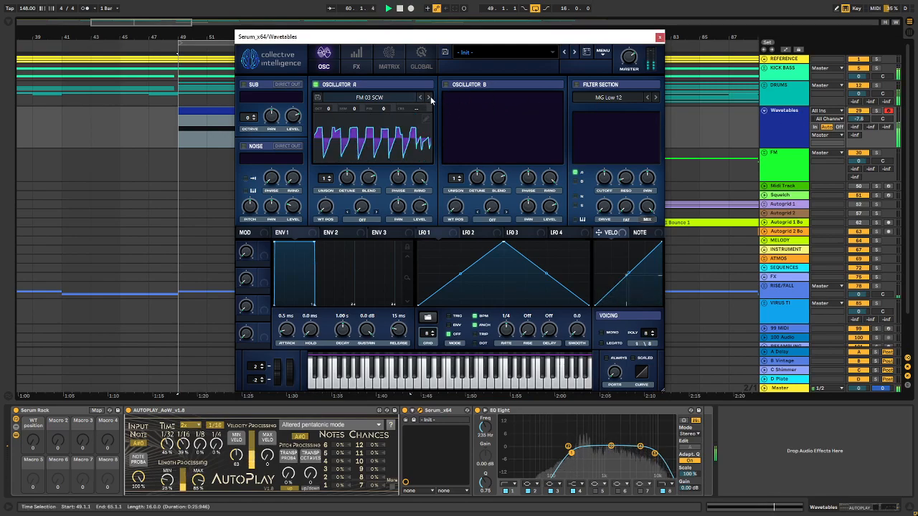
left_click(355, 56)
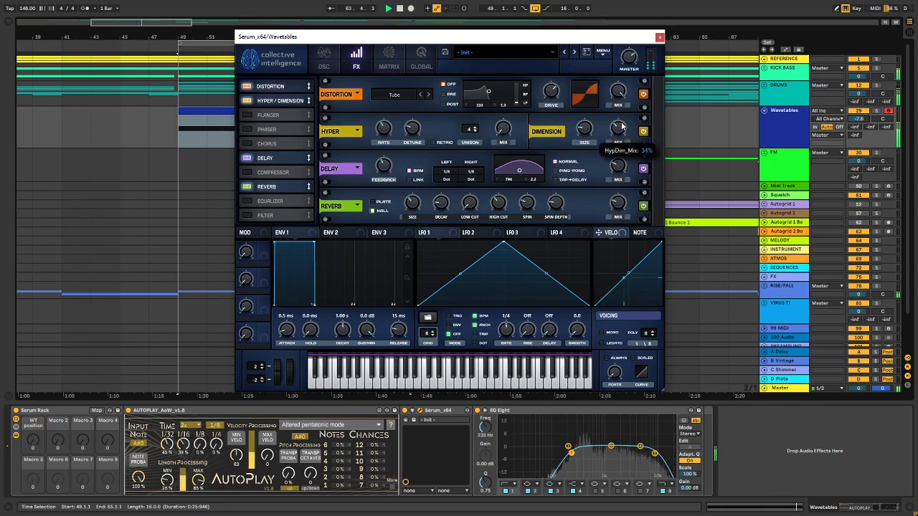
left_click(323, 57)
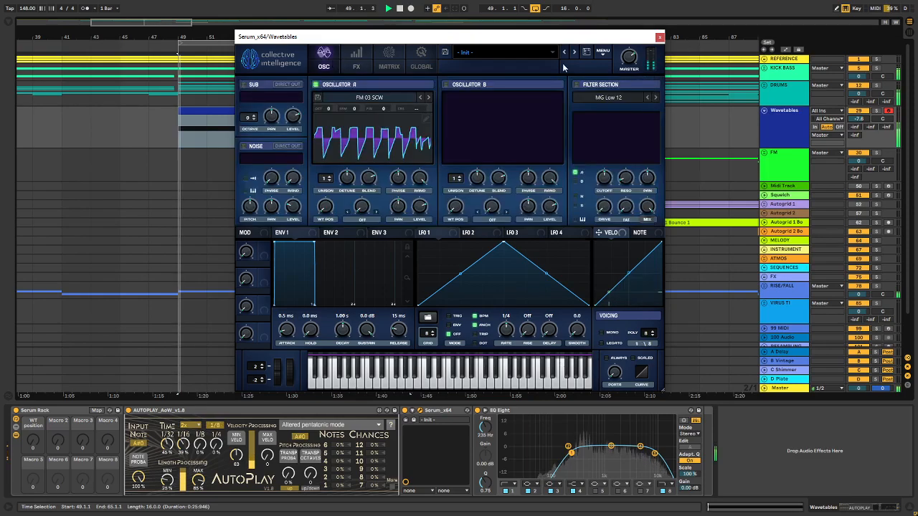
left_click(429, 96)
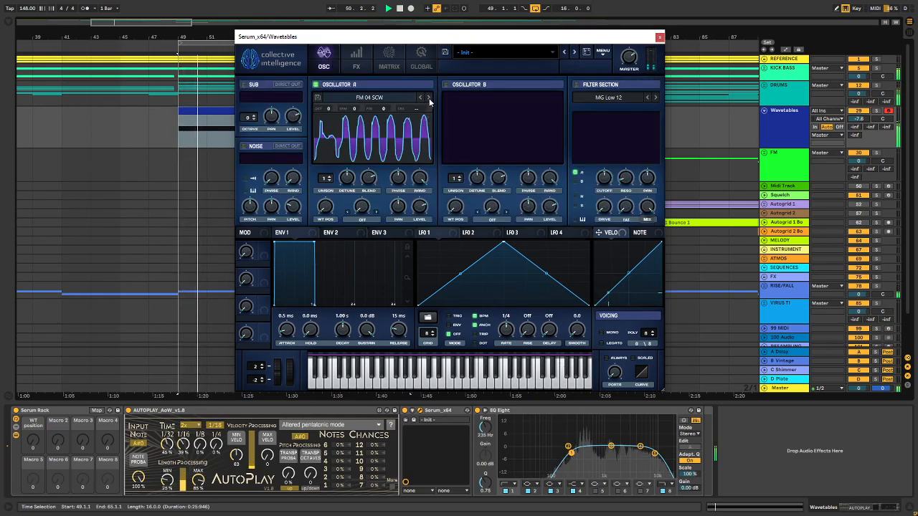
left_click(428, 97)
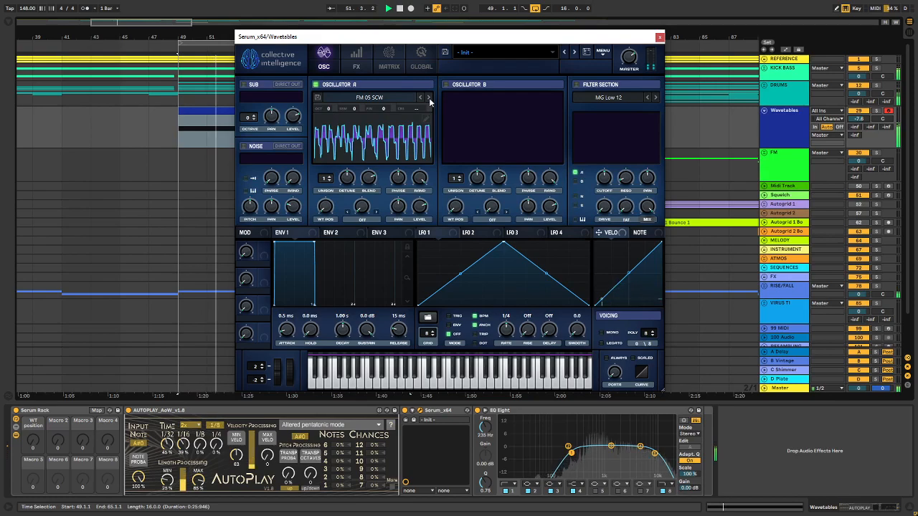
left_click(428, 96)
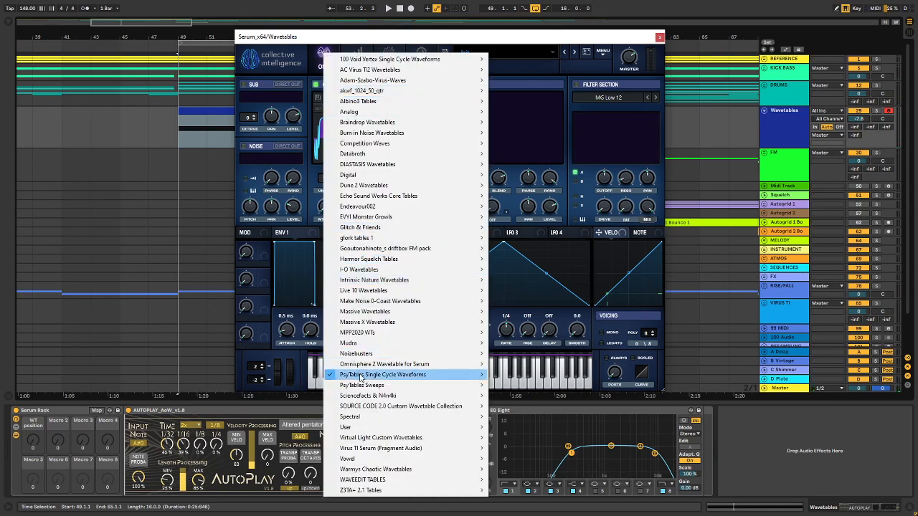
mouse_move(362, 385)
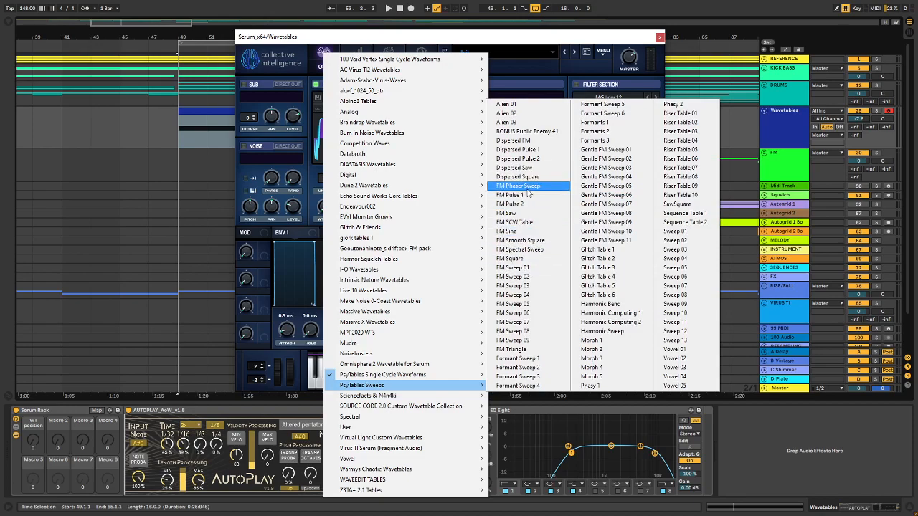
- Audition FM Pulse 1 at WT position 30, then load FM Sweep 07 and scan its frames
left_click(518, 186)
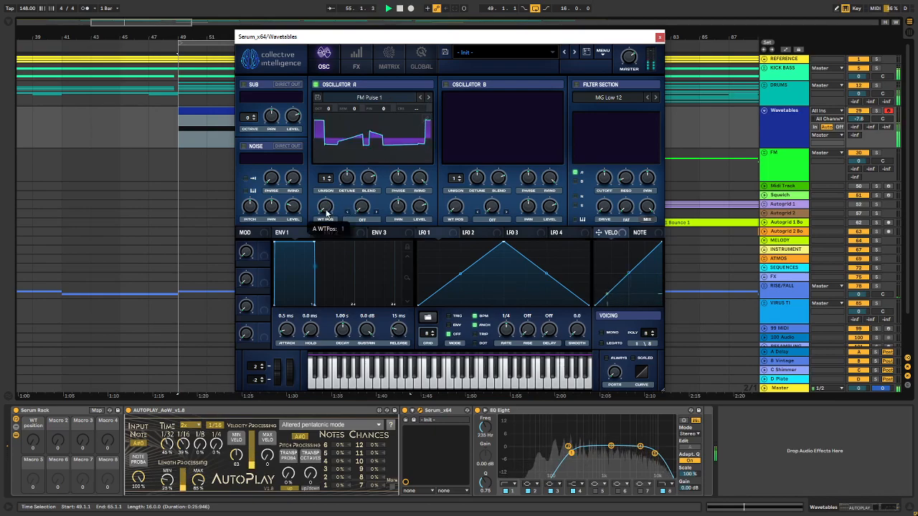
left_click_drag(325, 208, 325, 180)
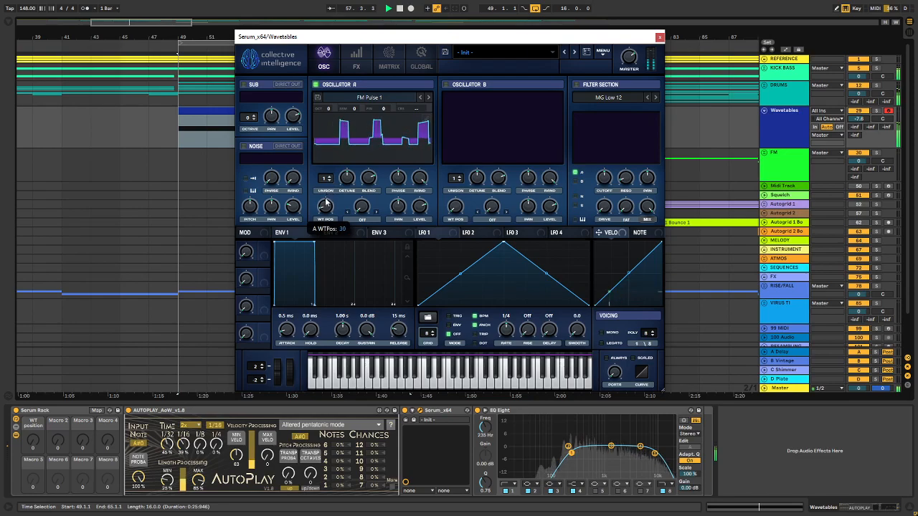
left_click(325, 207)
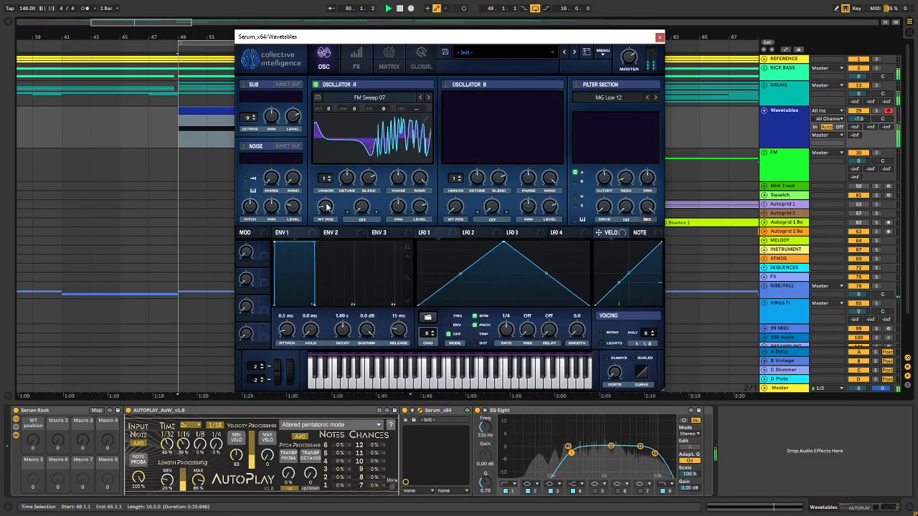
left_click_drag(325, 205, 325, 193)
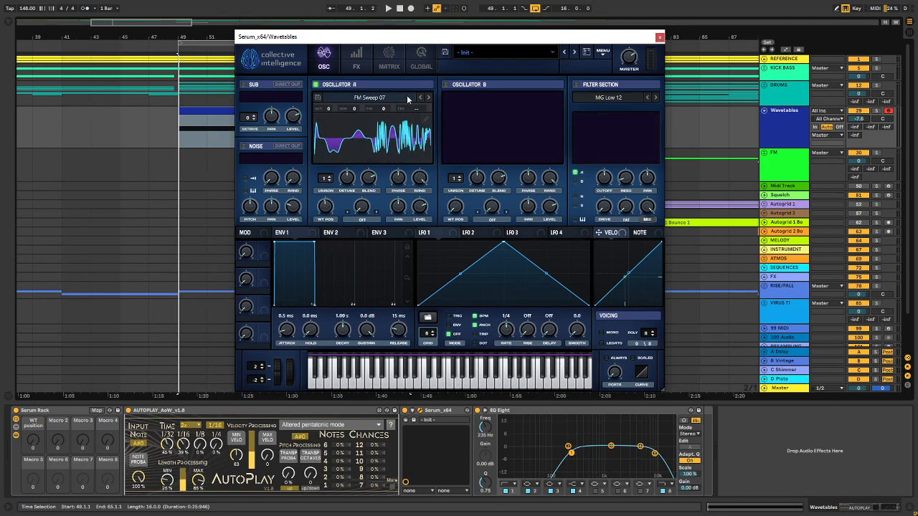
- Scan Formant Sweep 2, then switch to Formants 2 and turn up its WT position
left_click(369, 97)
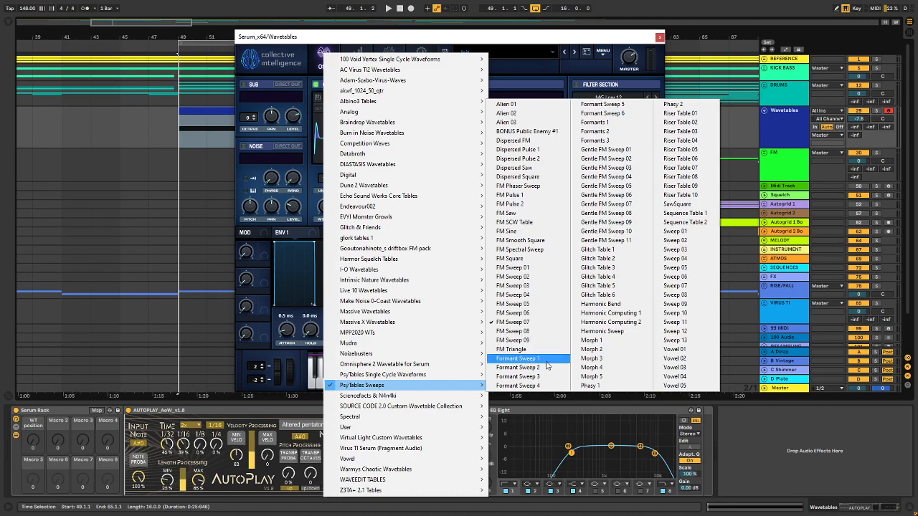
left_click(517, 367)
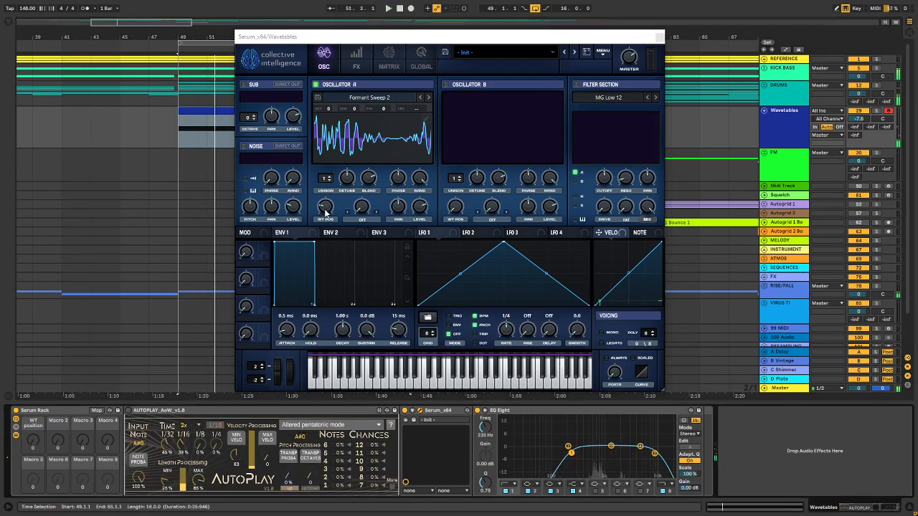
left_click_drag(325, 208, 327, 193)
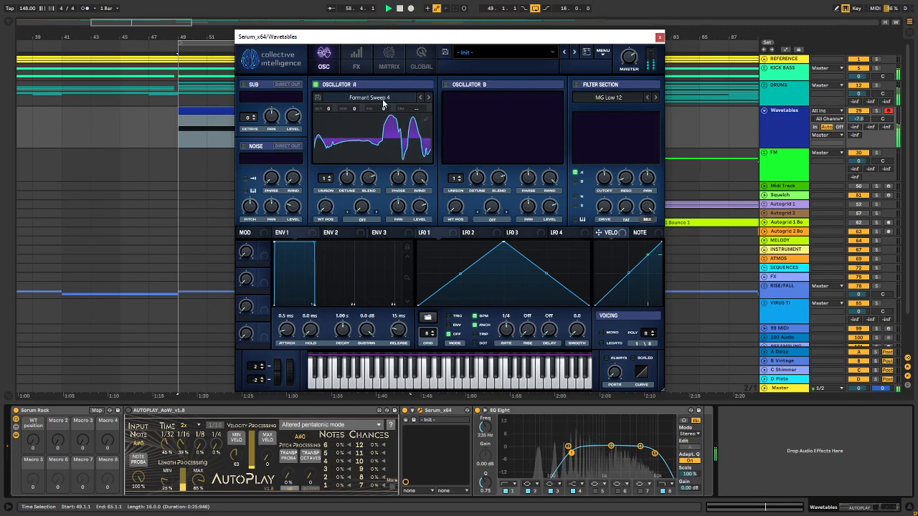
left_click(369, 96)
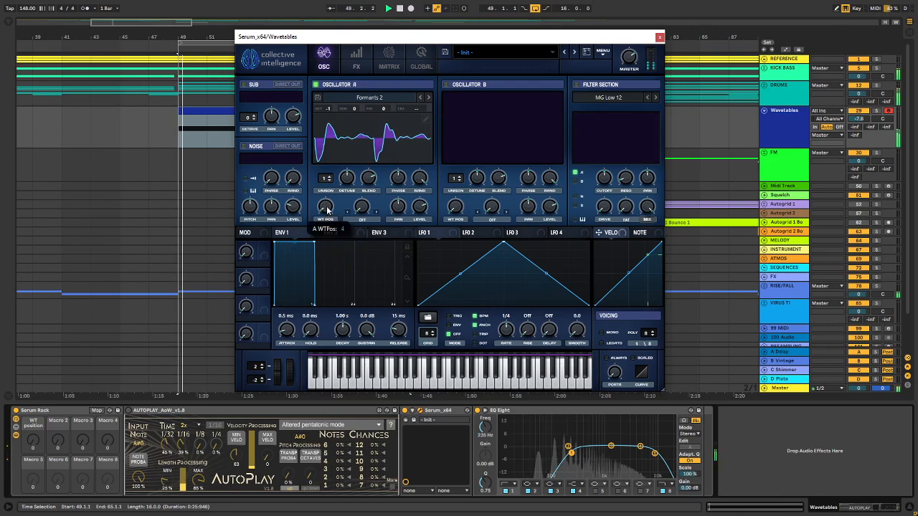
left_click_drag(325, 208, 325, 172)
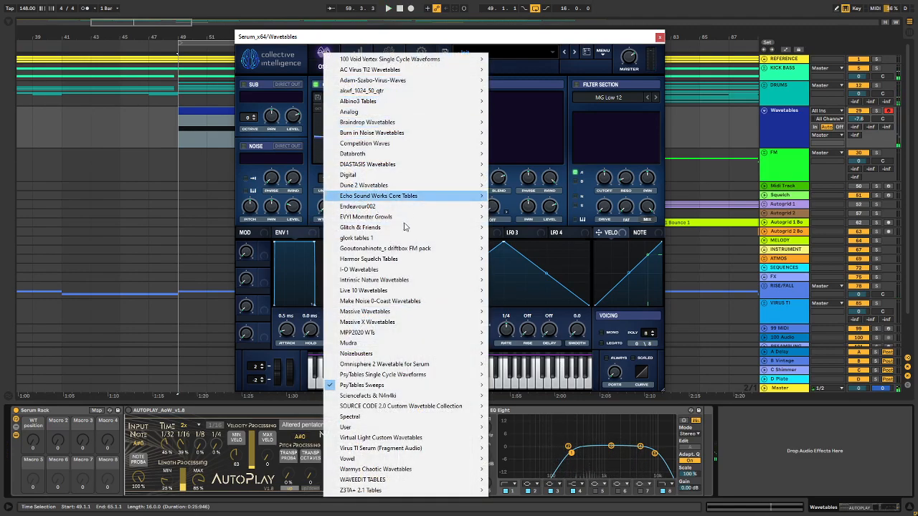
mouse_move(361, 385)
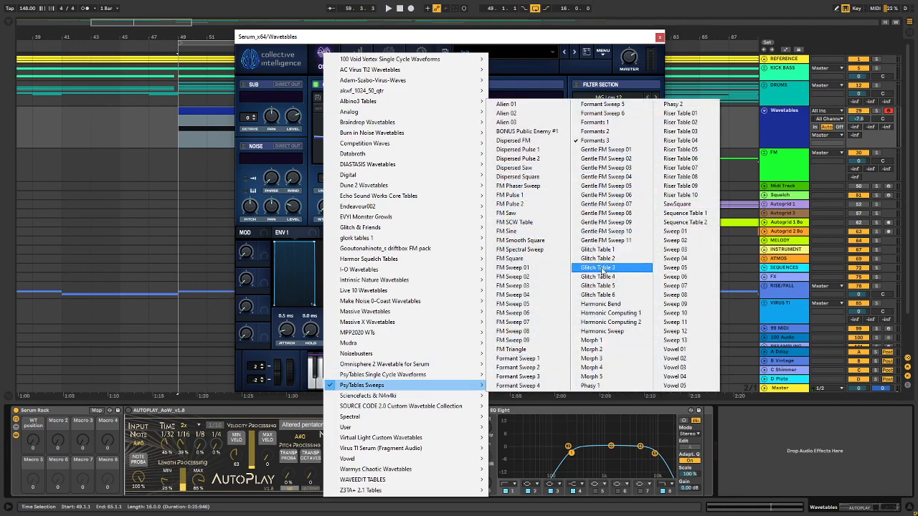
- Load Glitch Table 1 and step through Glitch Table 2 to Glitch Table 3
left_click(602, 267)
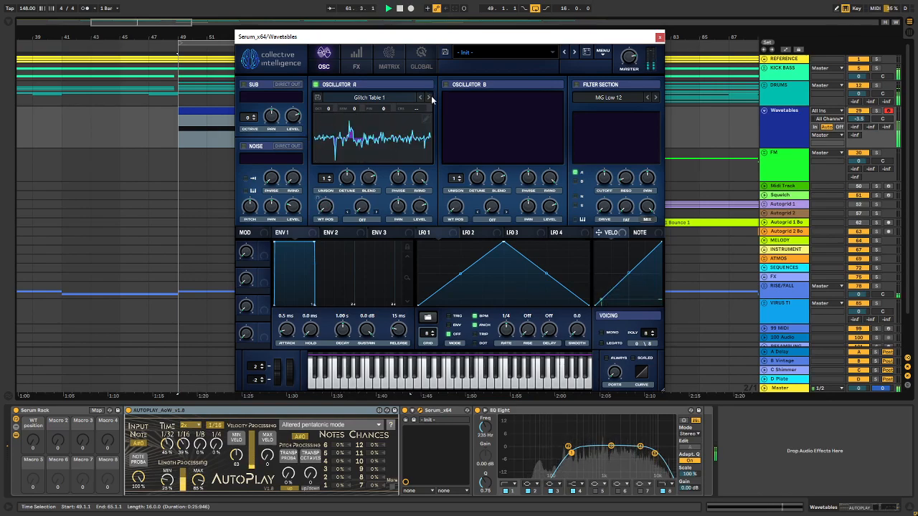
left_click(428, 97)
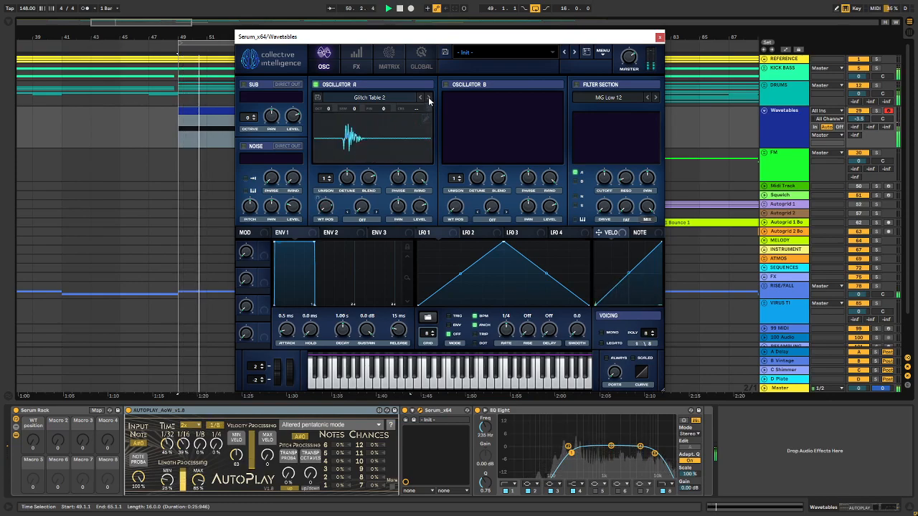
left_click(428, 97)
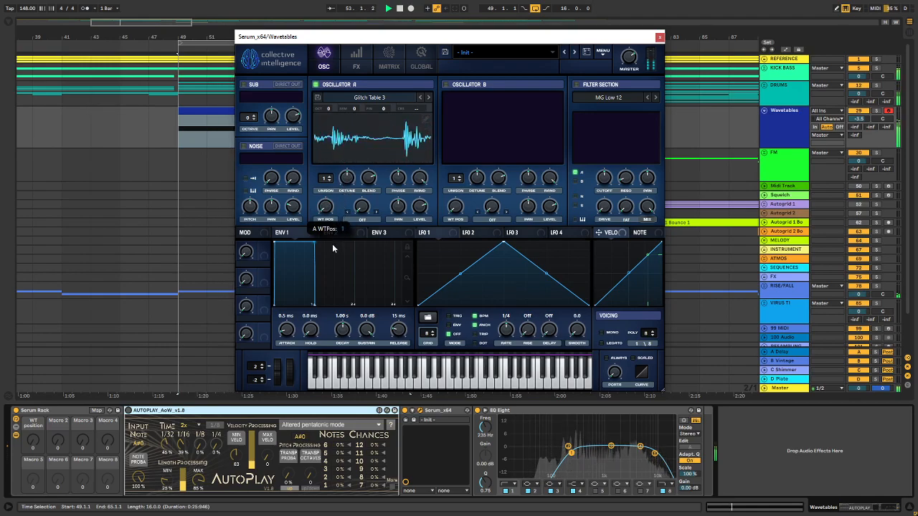
left_click(367, 97)
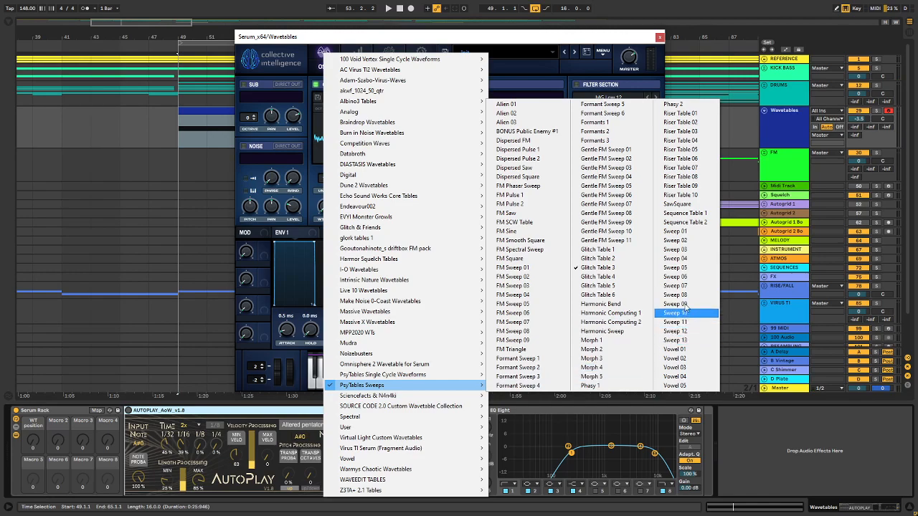
- Load Riser Table 01 and step through the riser series to Riser Table 06
left_click(674, 313)
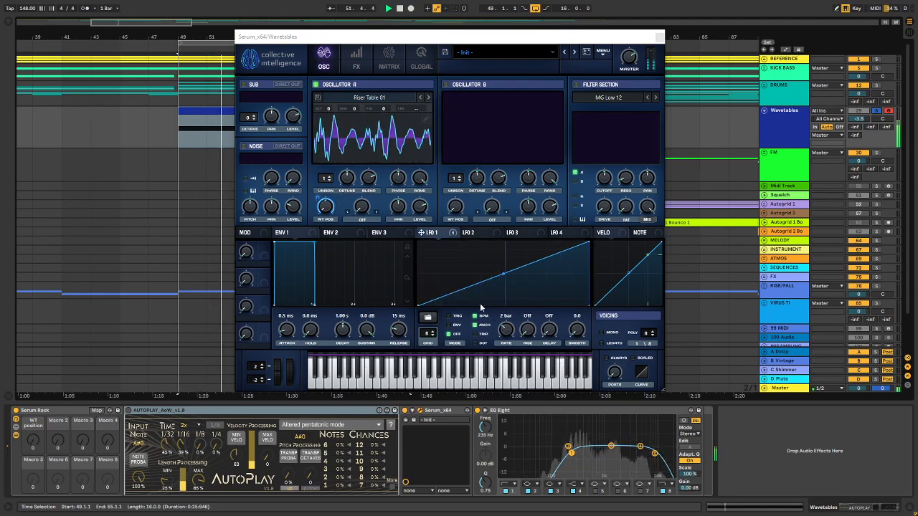
left_click(429, 97)
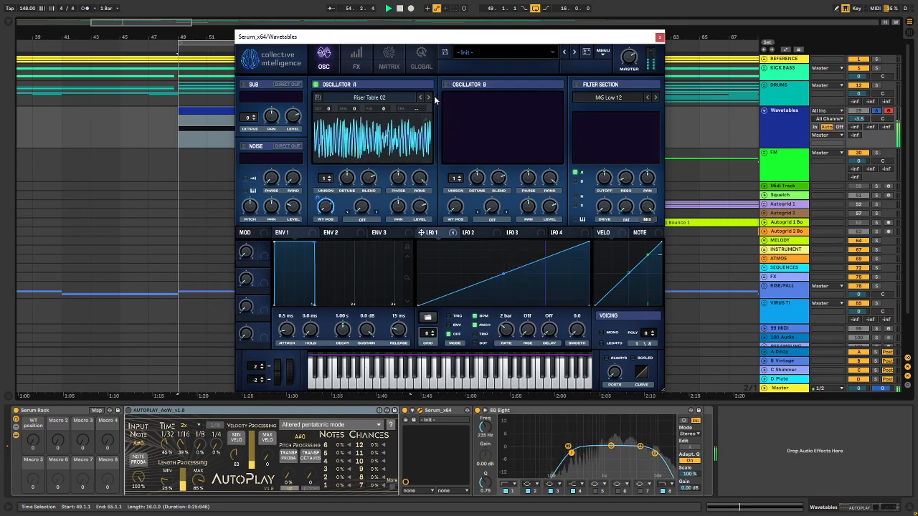
left_click(428, 97)
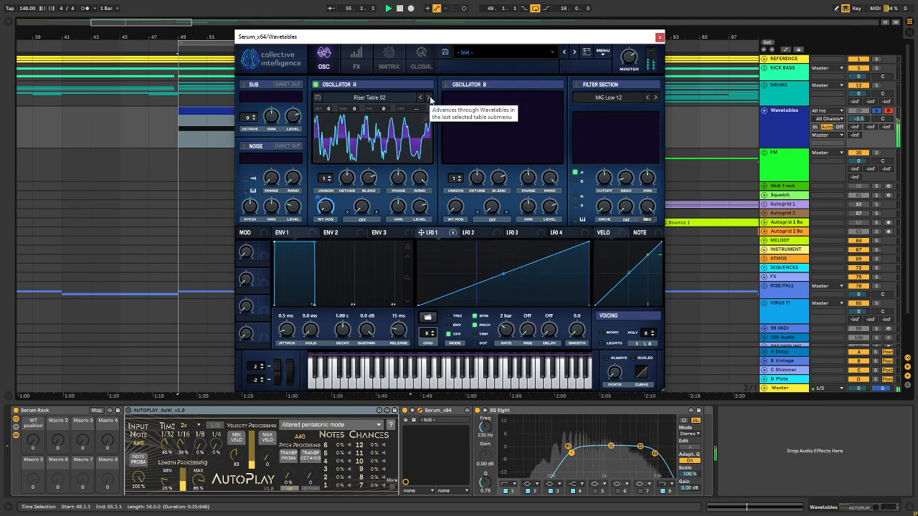
left_click(428, 97)
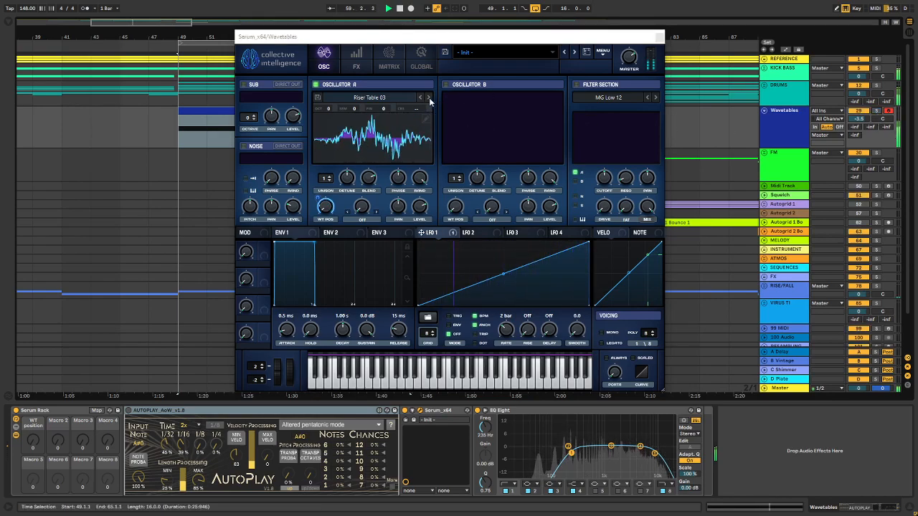
left_click(427, 97)
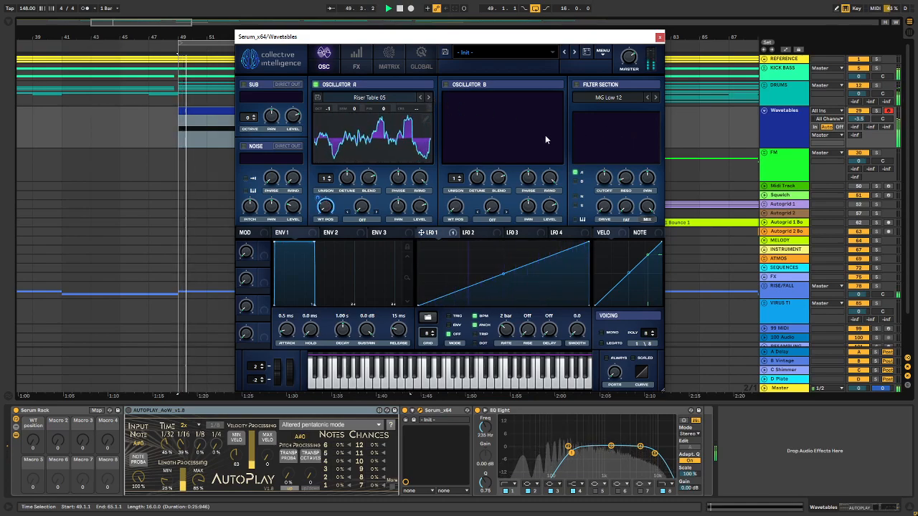
left_click(427, 96)
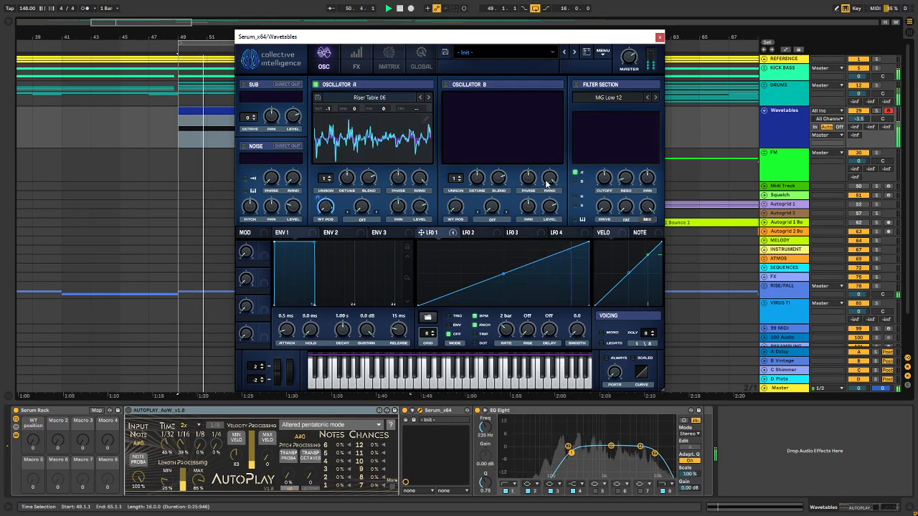
mouse_move(548, 177)
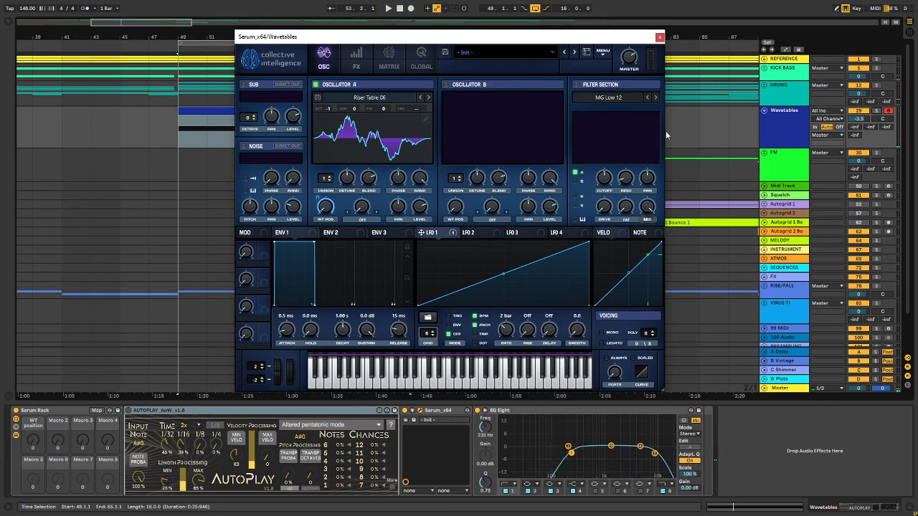
mouse_move(660, 171)
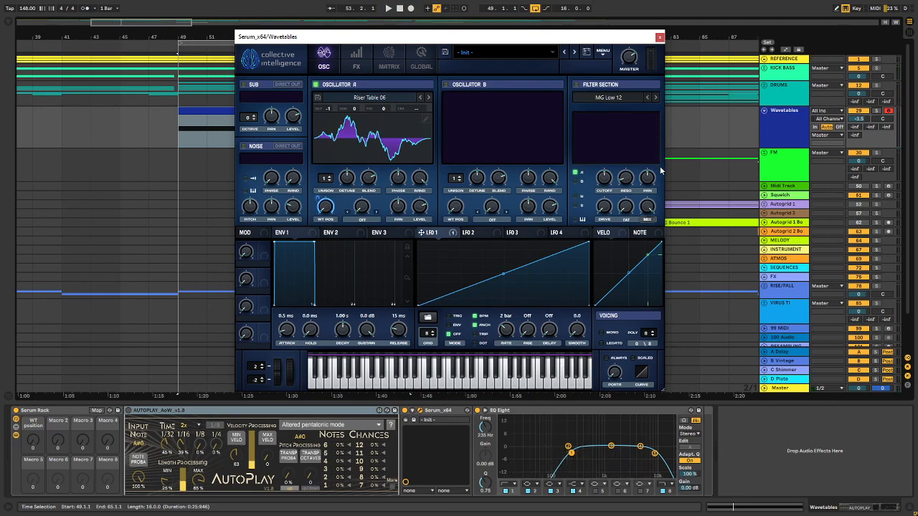
mouse_move(541, 172)
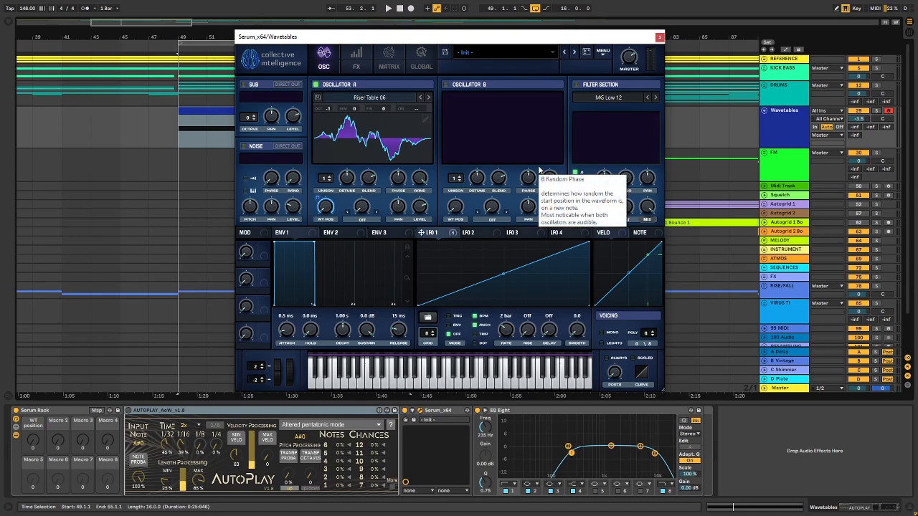
mouse_move(375, 167)
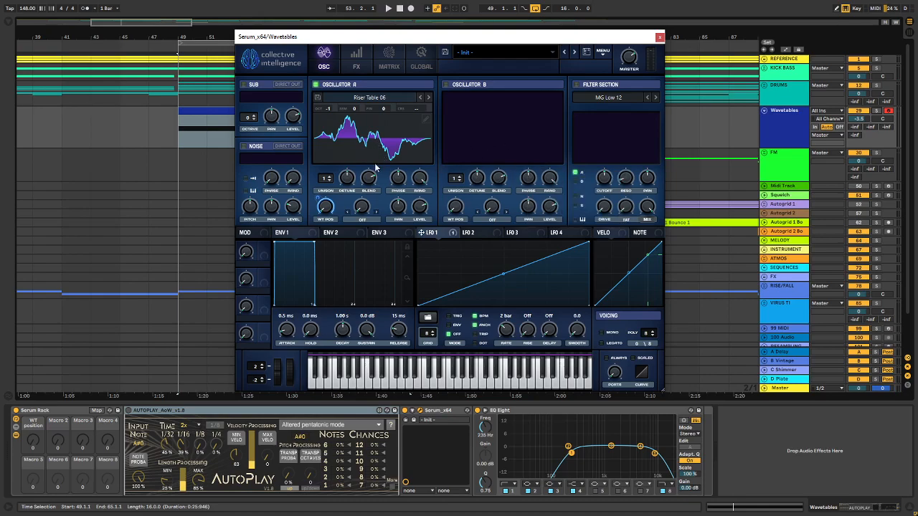
mouse_move(352, 196)
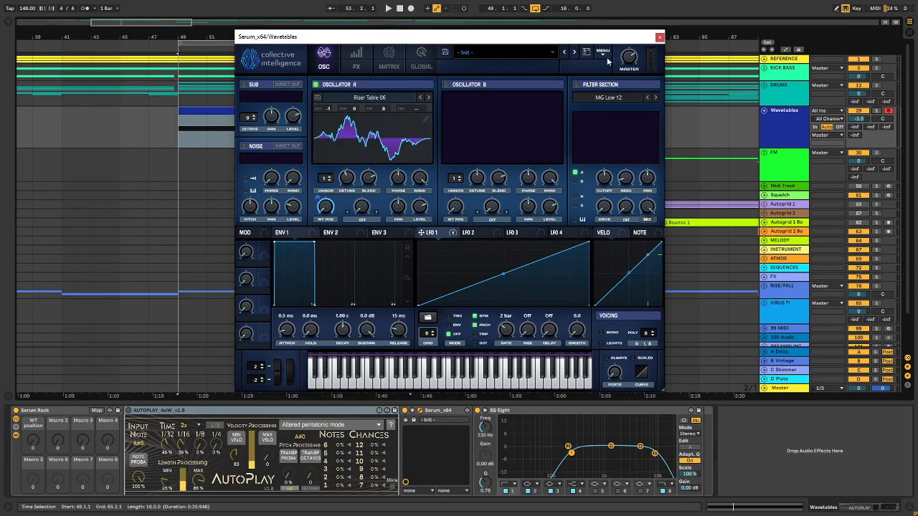
mouse_move(576, 92)
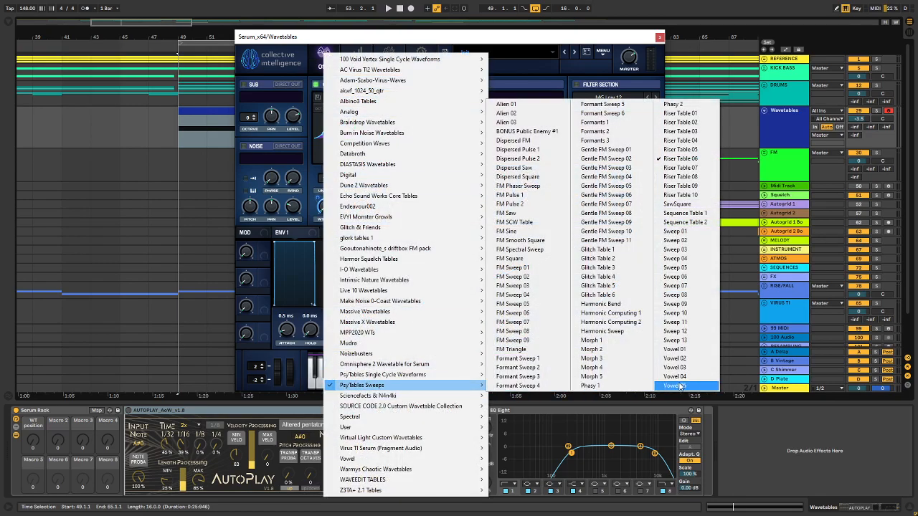
- Choose Vowel 01 from PsyTables Sweeps for Oscillator A, replacing Riser Table 06
left_click(674, 386)
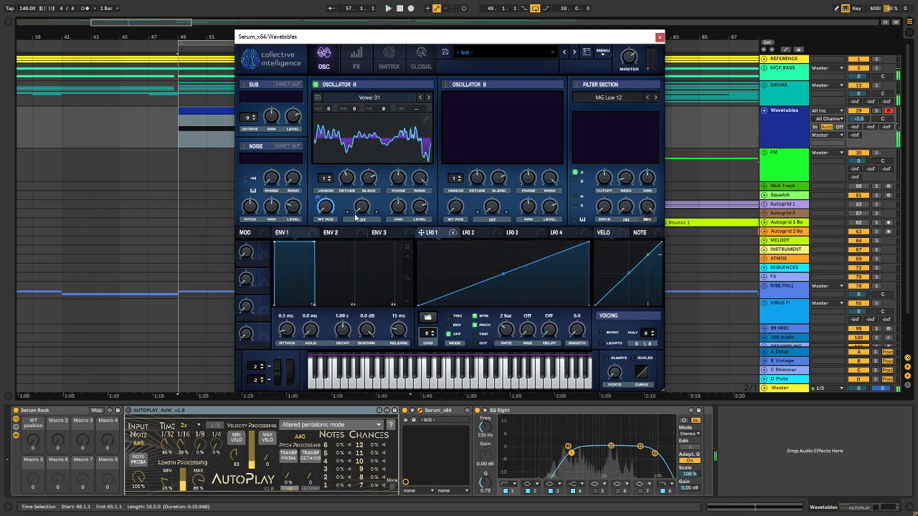
mouse_move(398, 177)
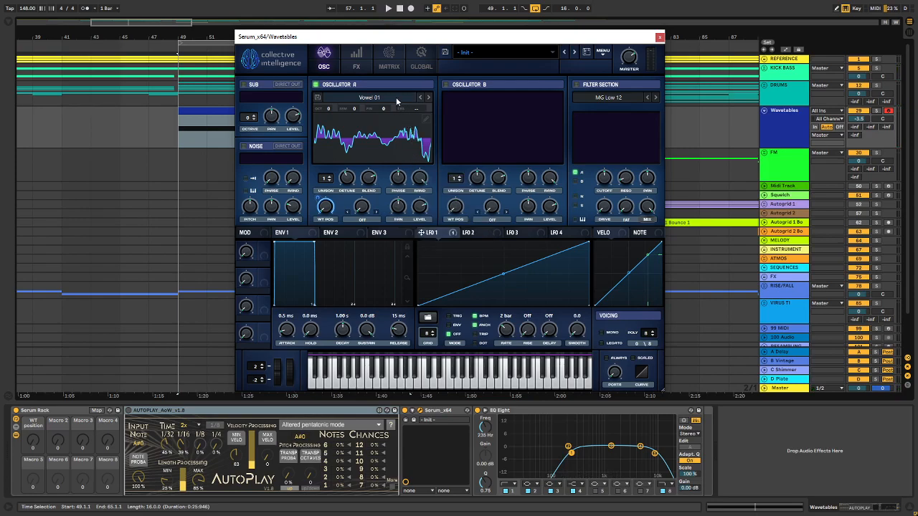
left_click(369, 97)
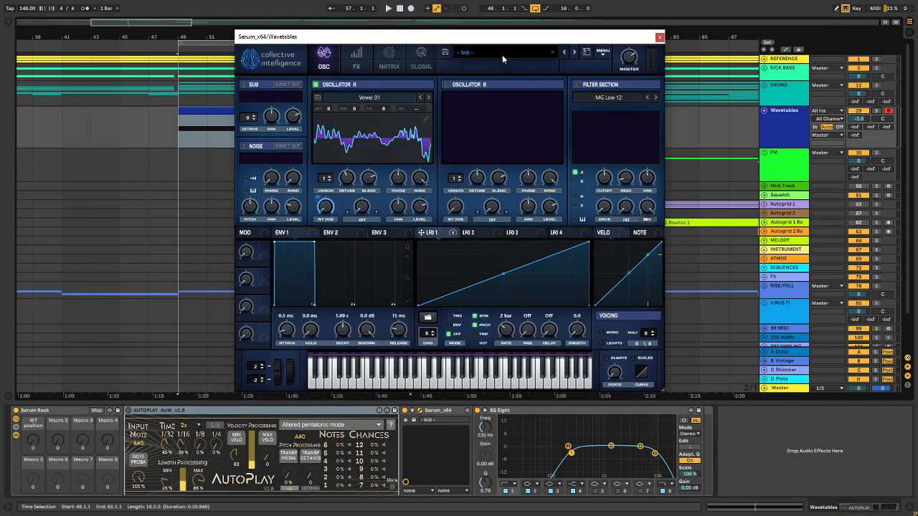
mouse_move(495, 80)
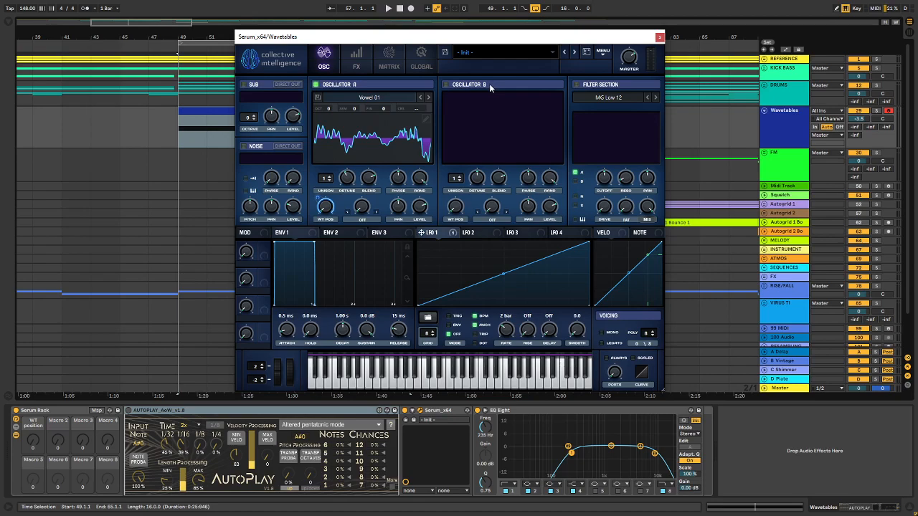
mouse_move(406, 211)
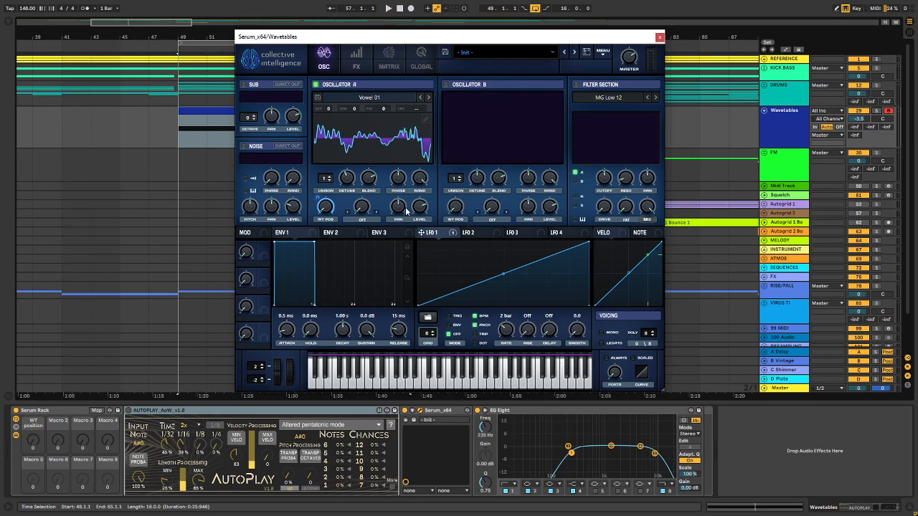
mouse_move(473, 208)
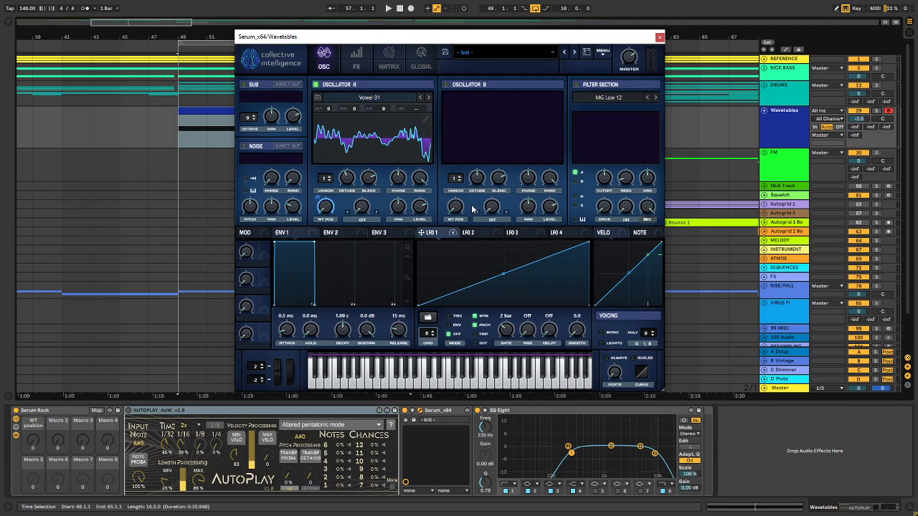
mouse_move(486, 204)
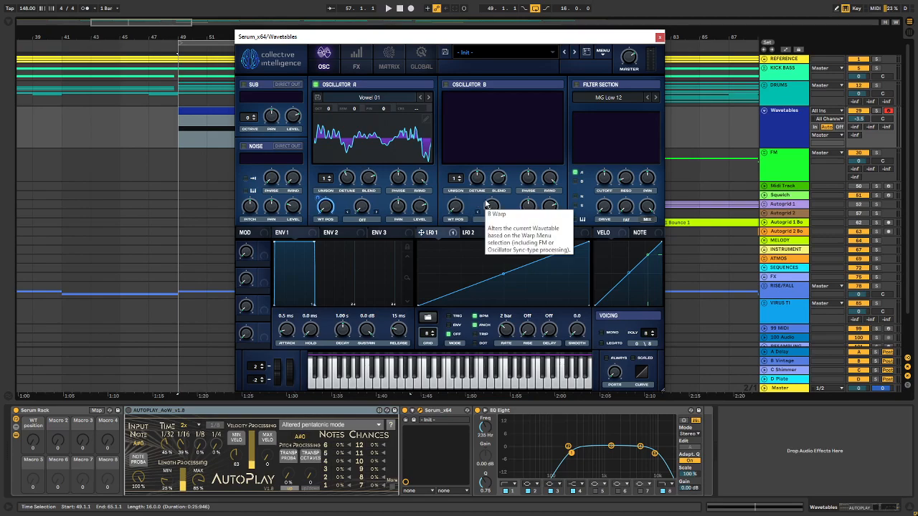